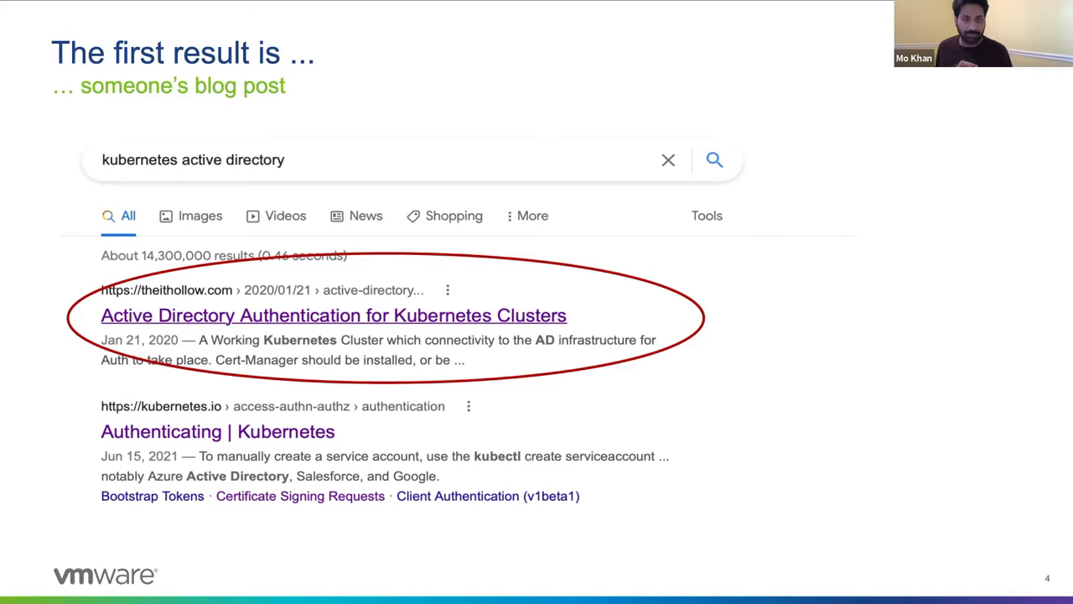
pyautogui.press('right')
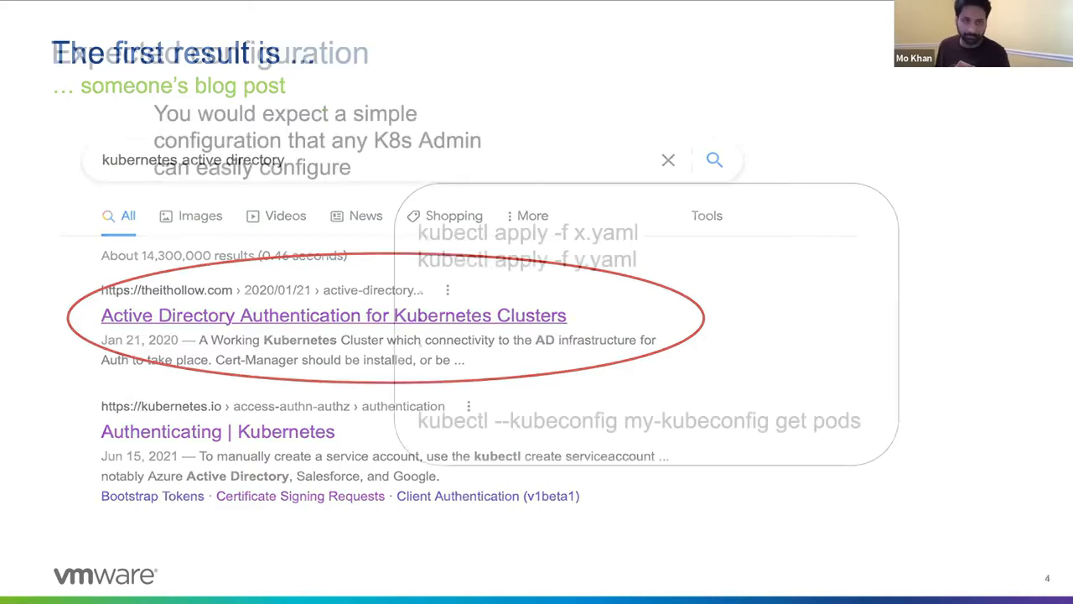
pyautogui.press('Right')
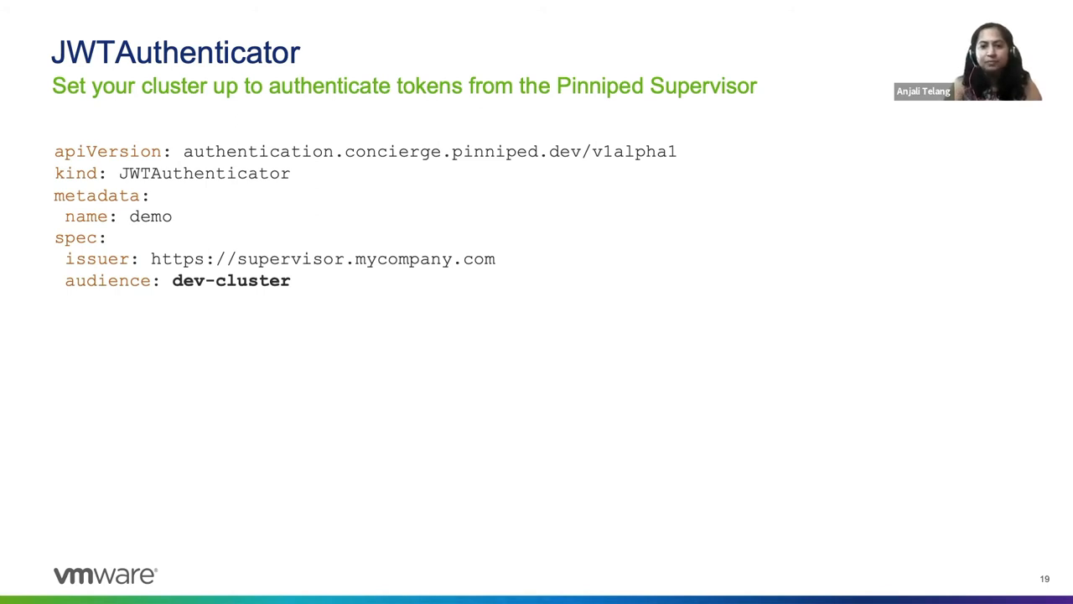
pyautogui.press('Right')
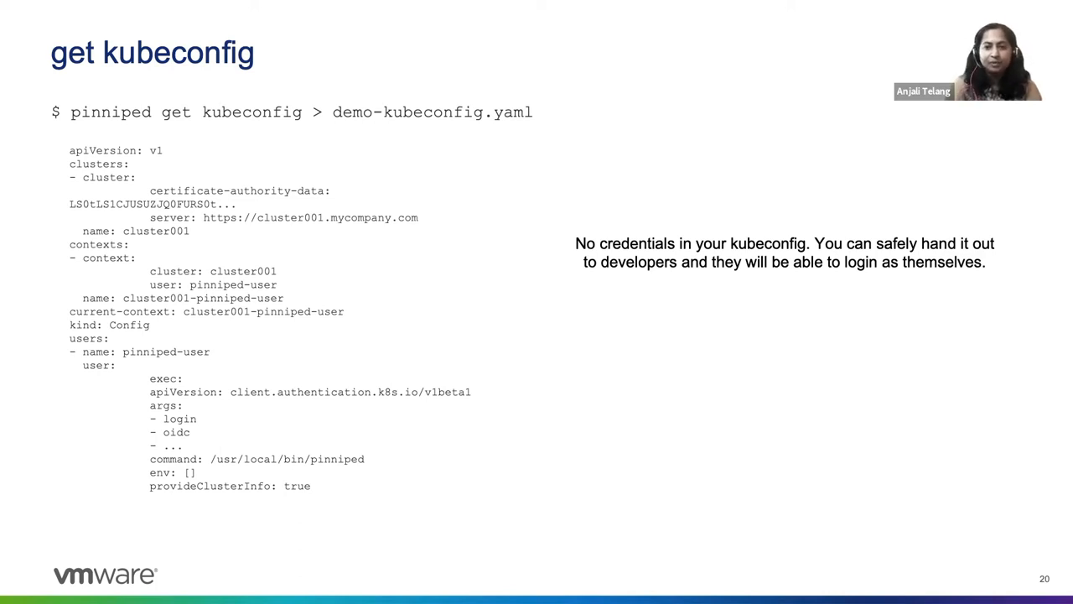
pyautogui.press('Right')
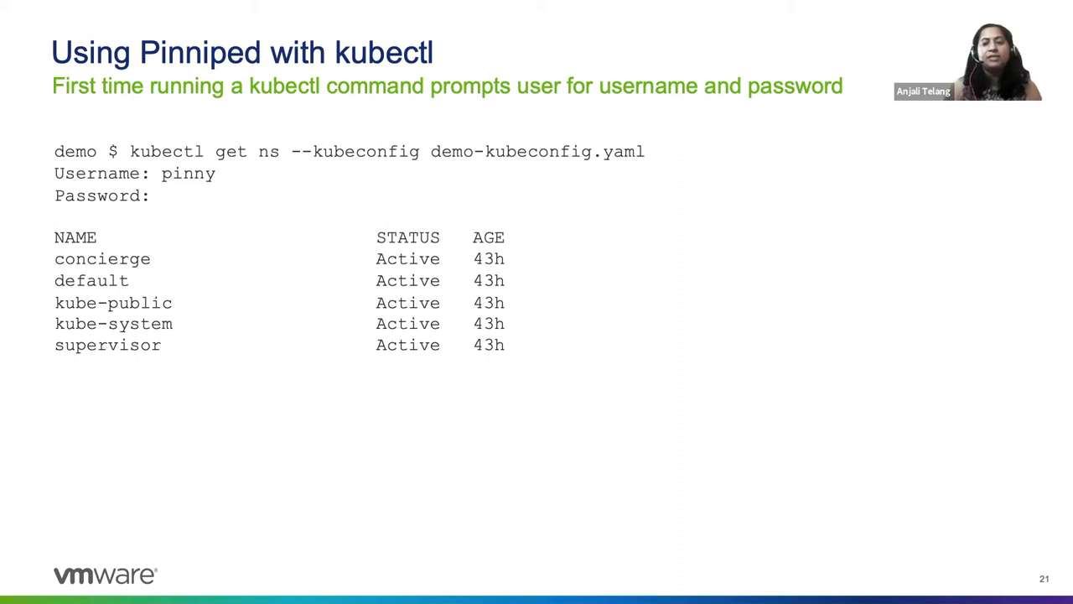